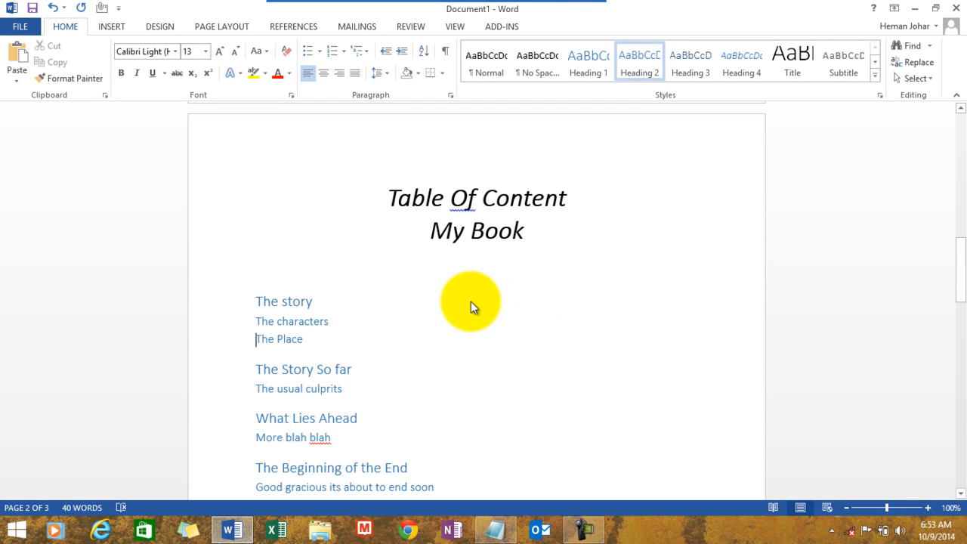
pyautogui.moveTo(292, 301)
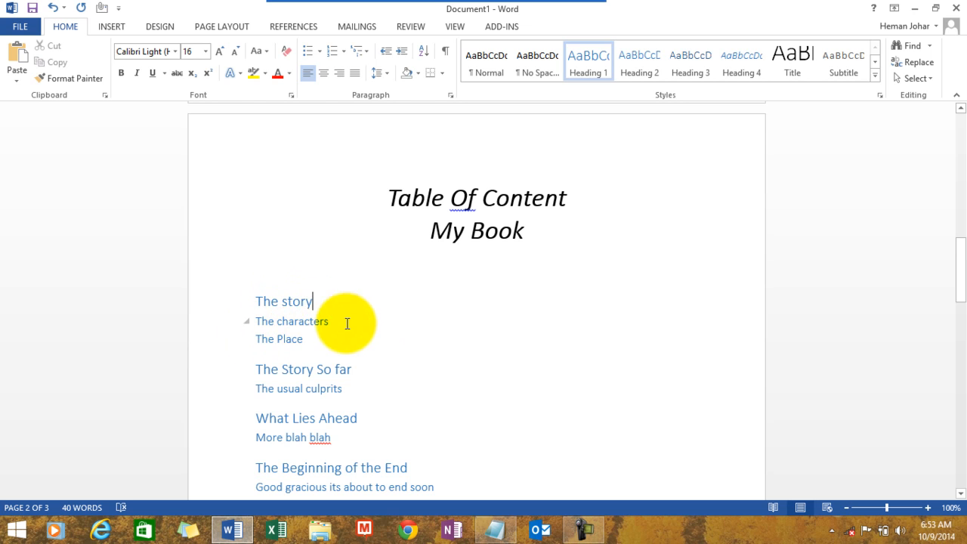
pyautogui.moveTo(316, 337)
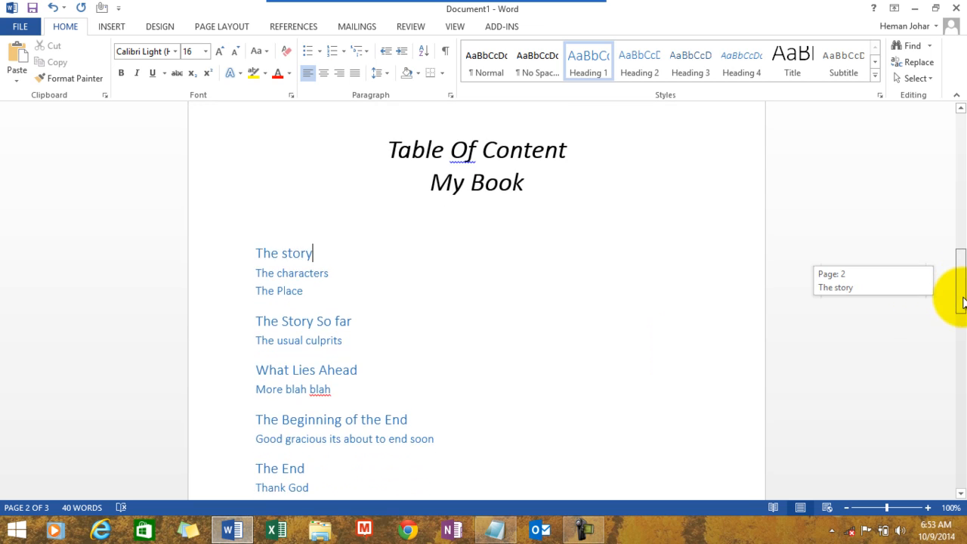
# Show the Table of Contents layout gallery from the References tab.
pyautogui.scroll(-3)
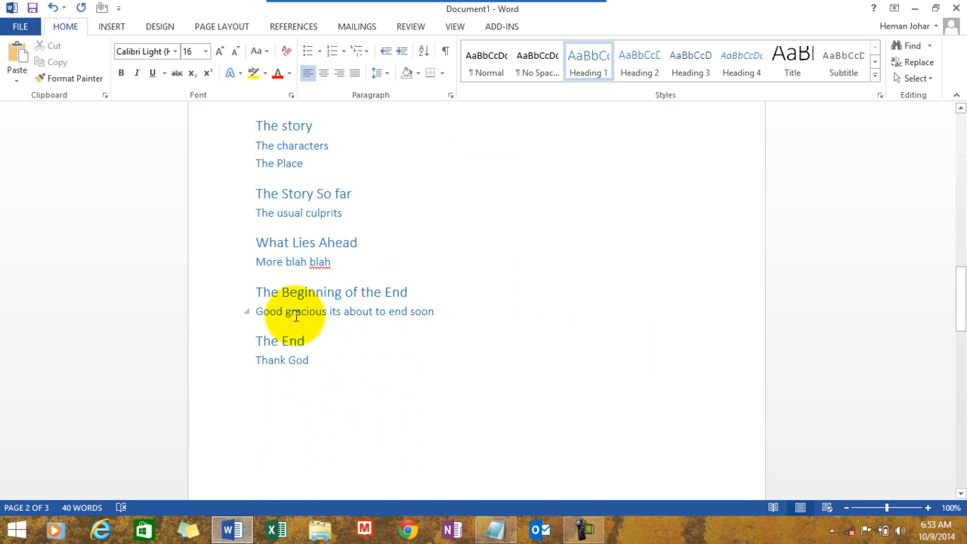
pyautogui.moveTo(361, 338)
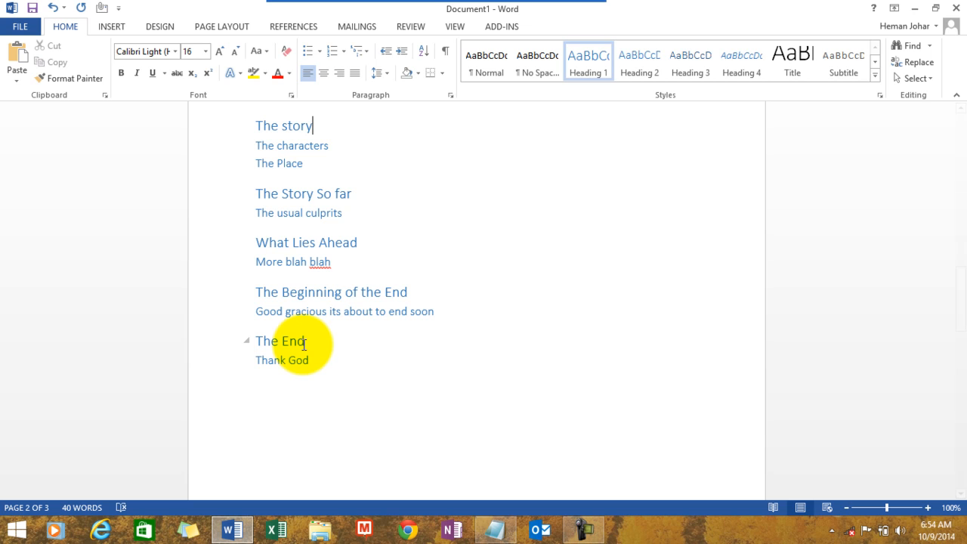
pyautogui.scroll(3)
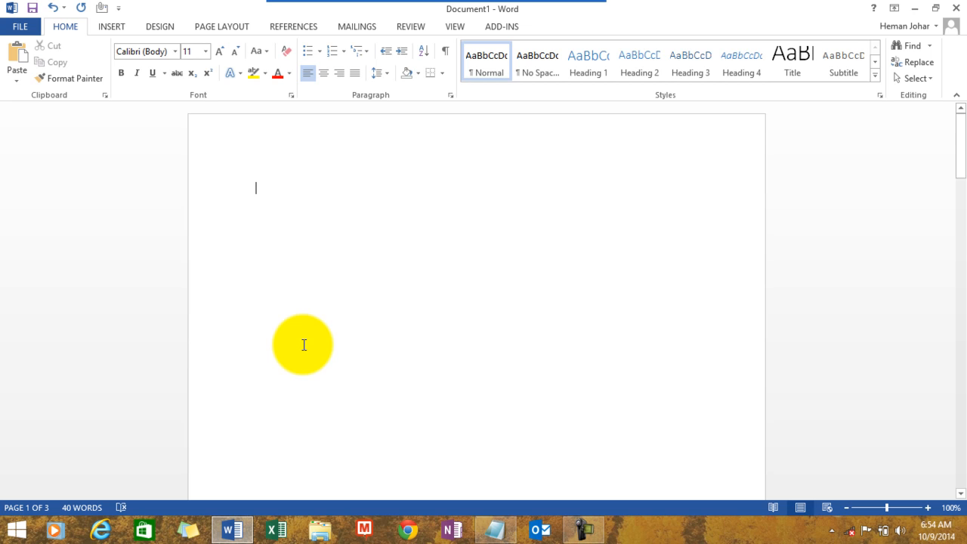
pyautogui.moveTo(264, 160)
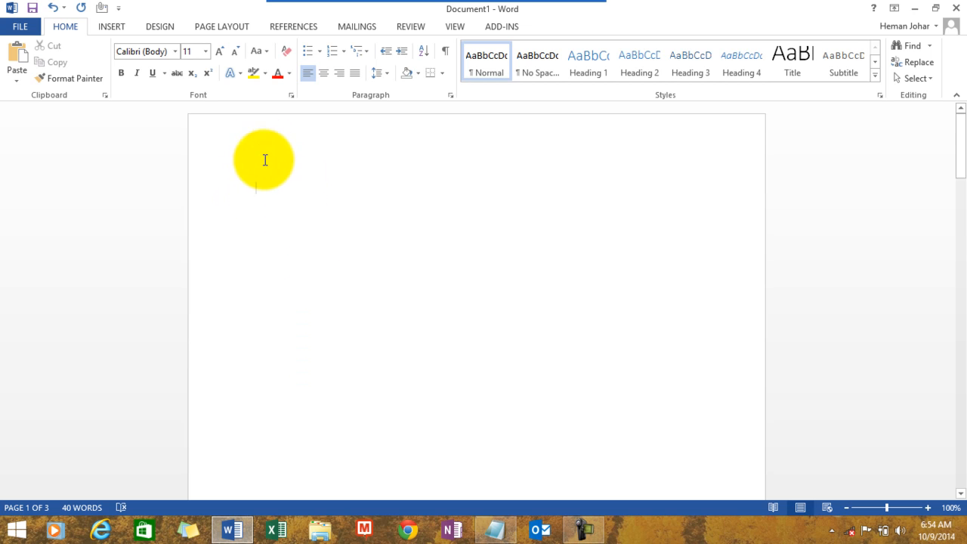
pyautogui.moveTo(290, 172)
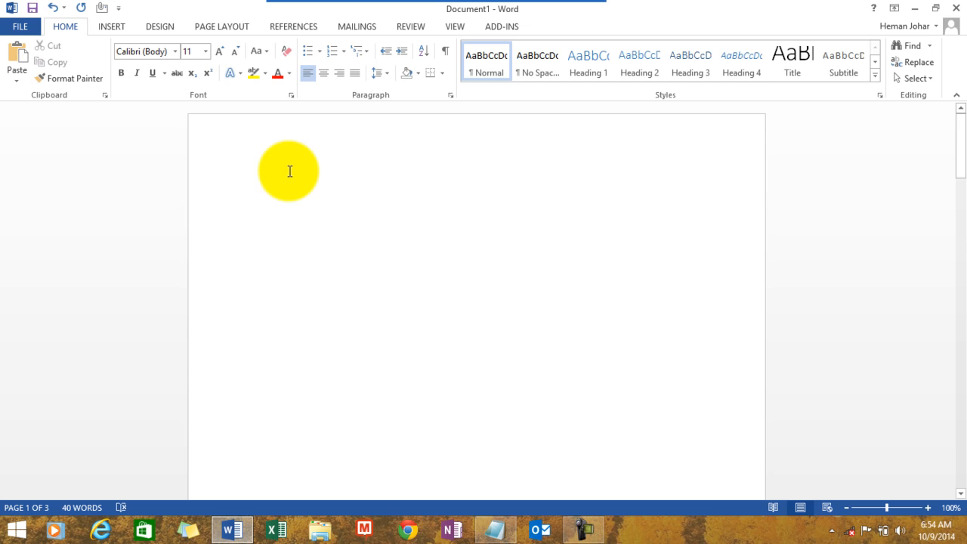
pyautogui.moveTo(250, 197)
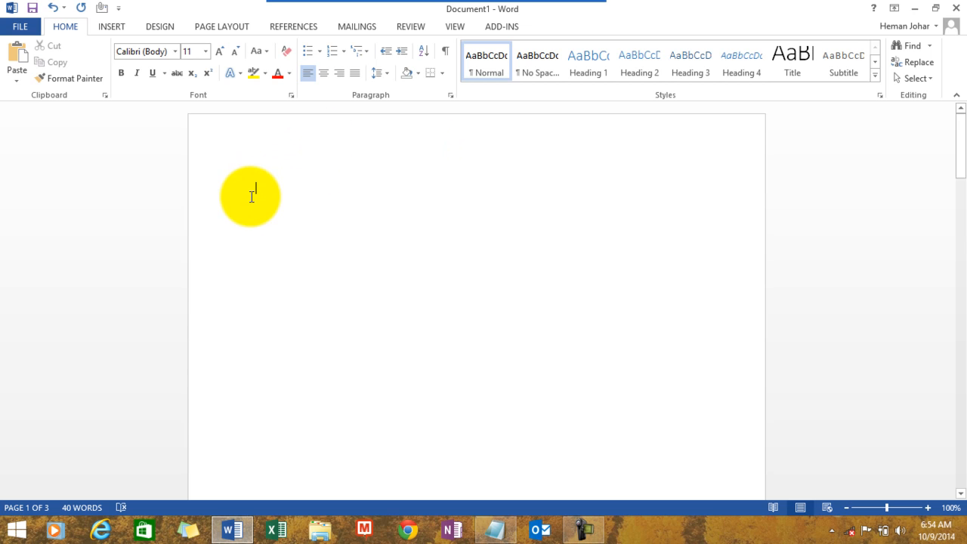
pyautogui.click(294, 27)
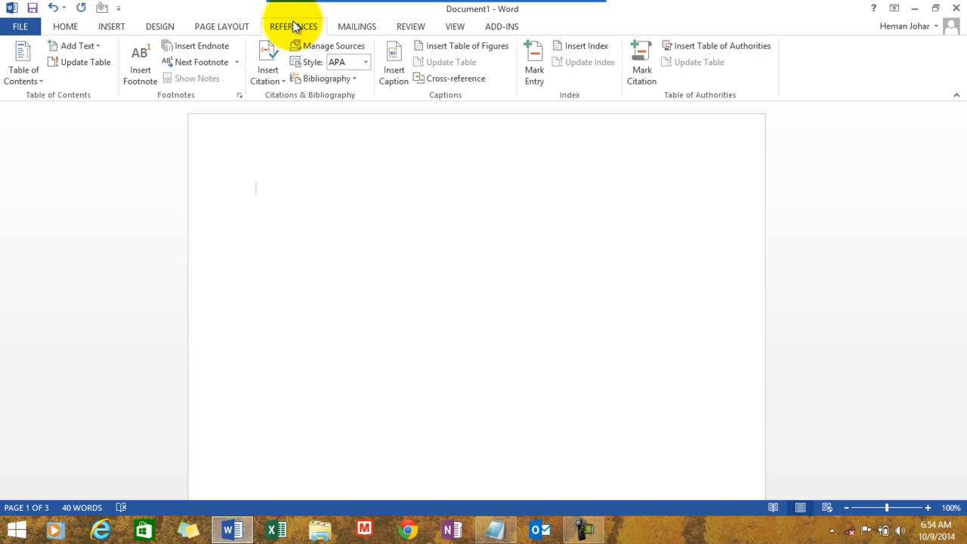
pyautogui.moveTo(23, 72)
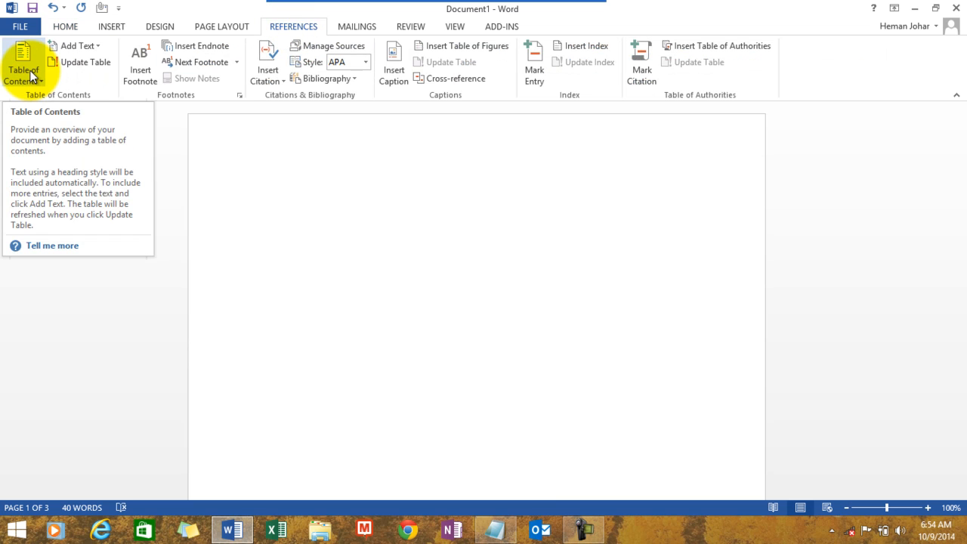
pyautogui.click(22, 64)
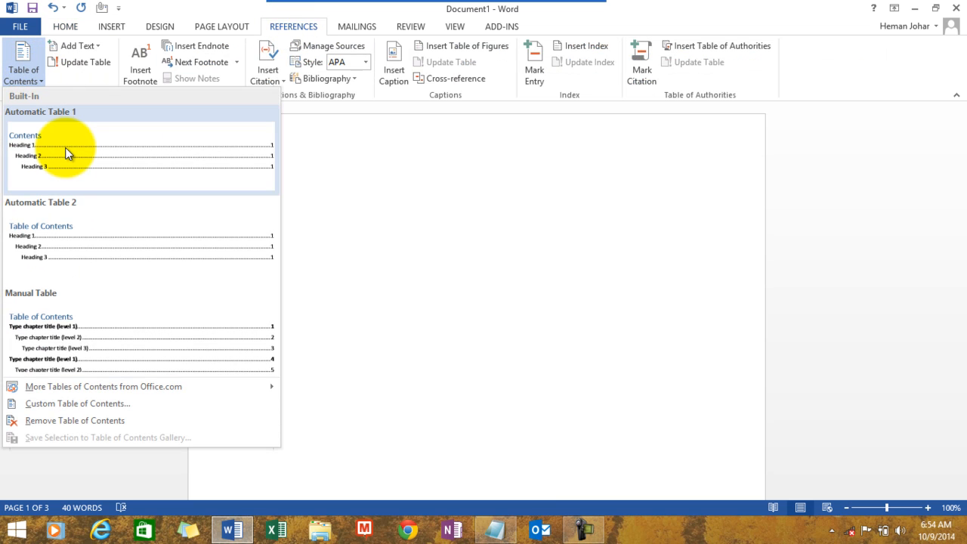
pyautogui.moveTo(68, 152)
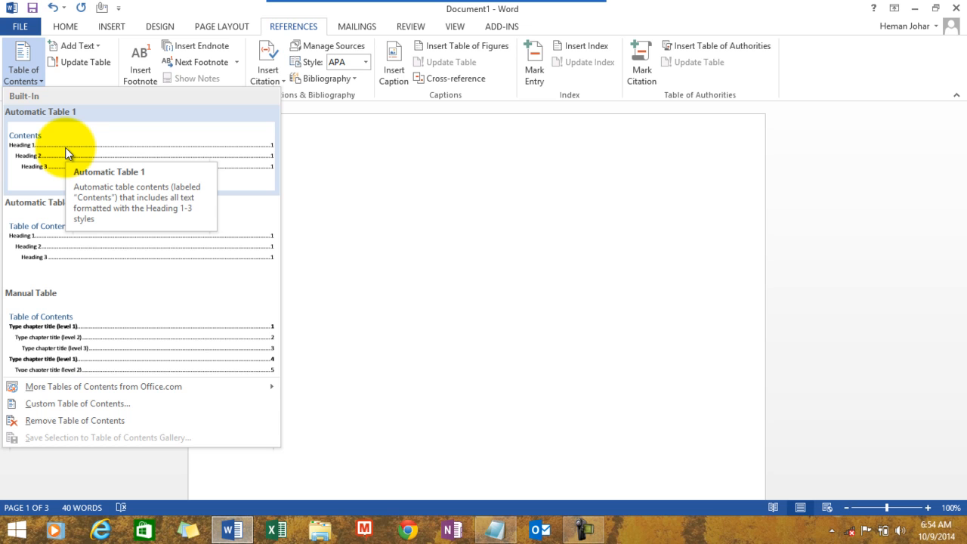
pyautogui.moveTo(62, 246)
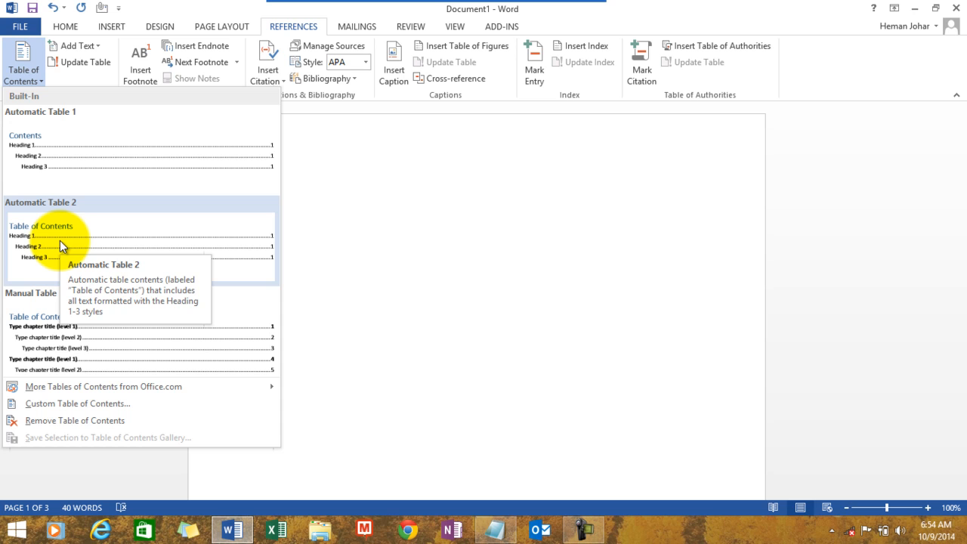
pyautogui.moveTo(75, 166)
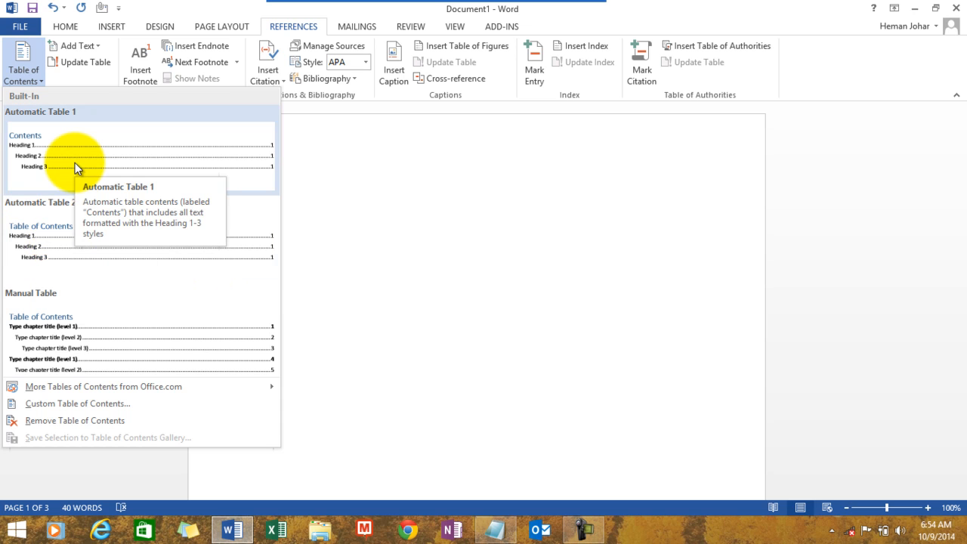
pyautogui.moveTo(48, 334)
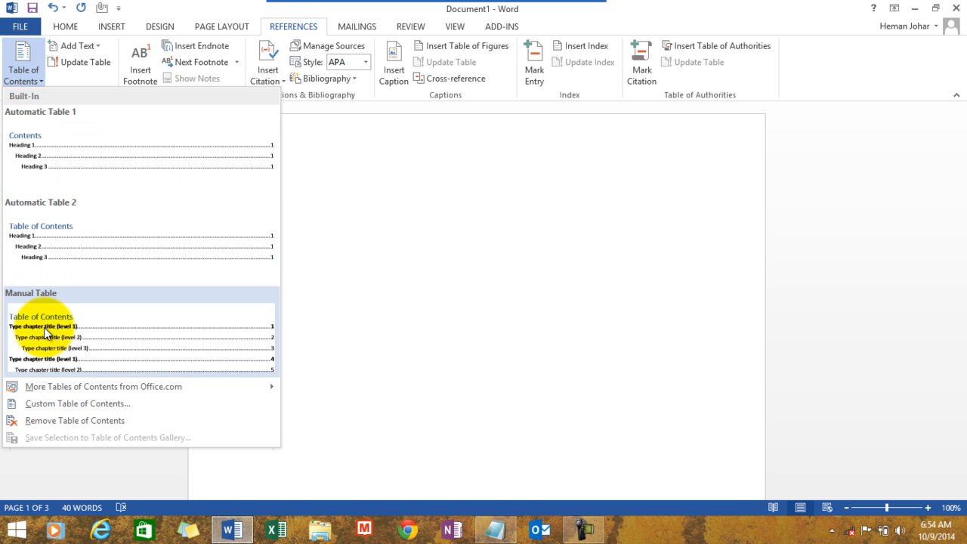
pyautogui.moveTo(46, 332)
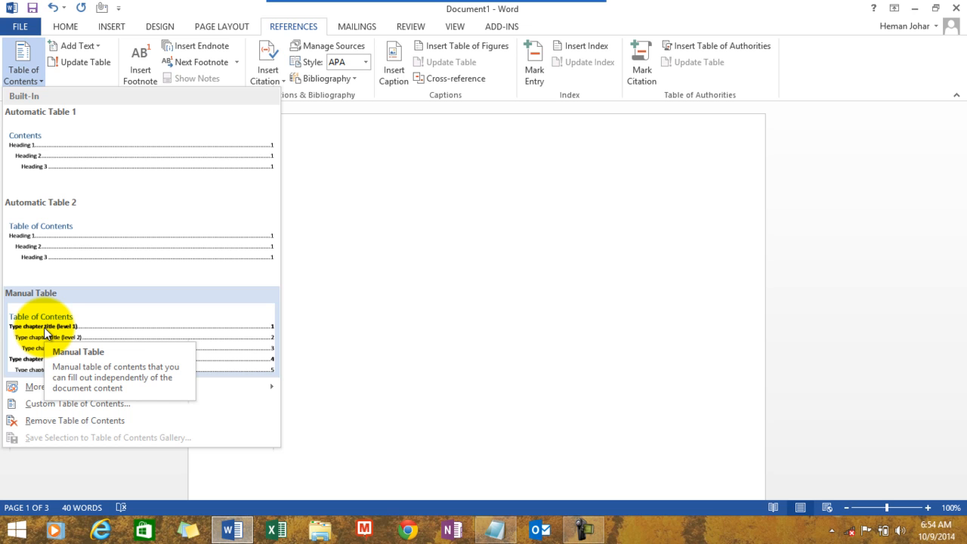
pyautogui.moveTo(66, 156)
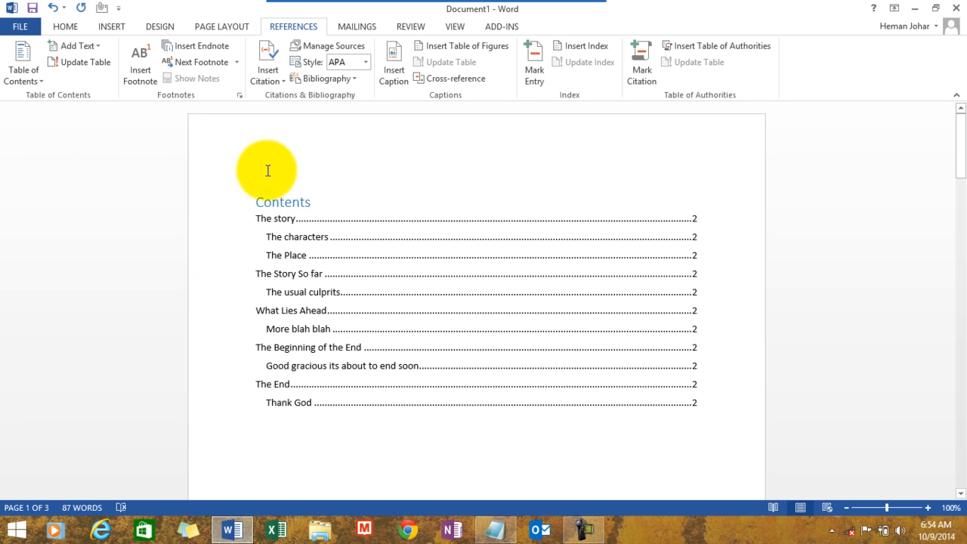
pyautogui.click(290, 202)
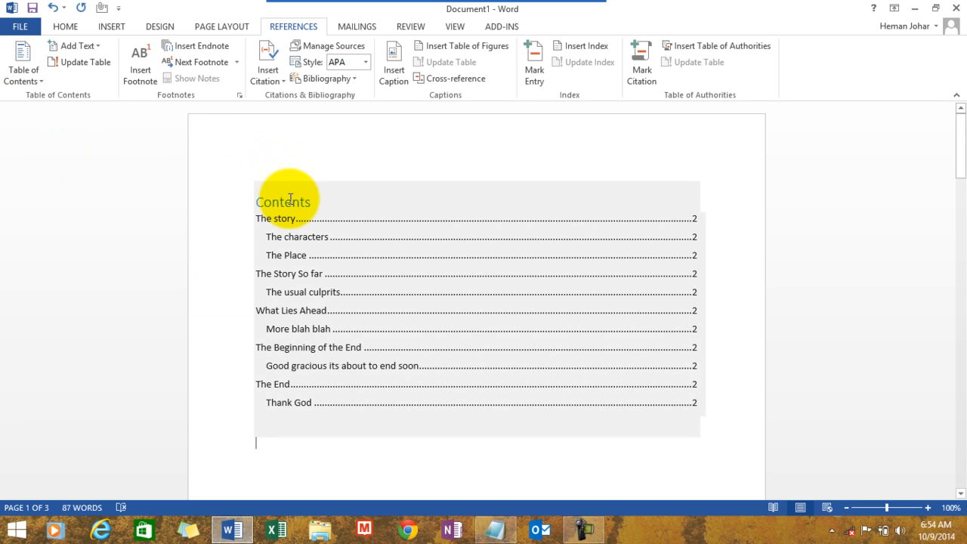
pyautogui.moveTo(282, 250)
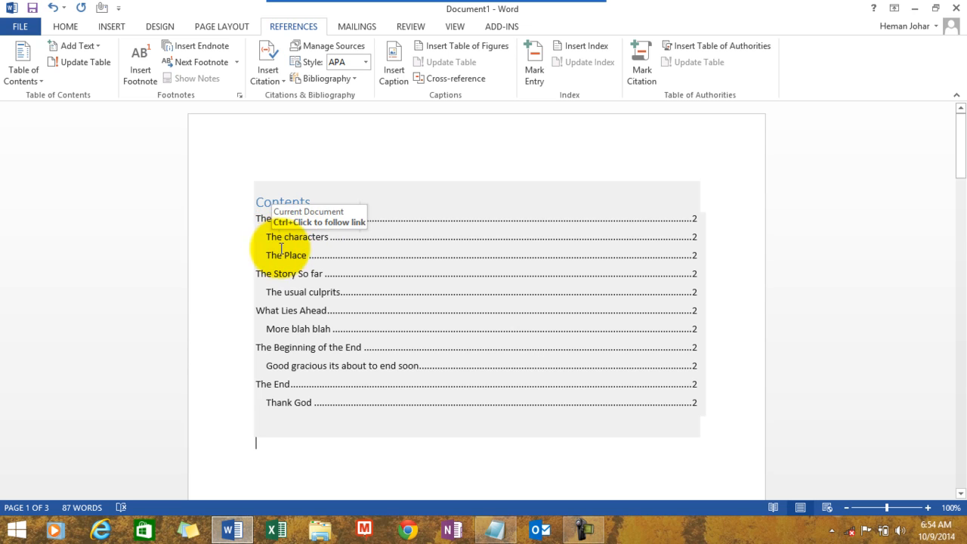
pyautogui.moveTo(262, 280)
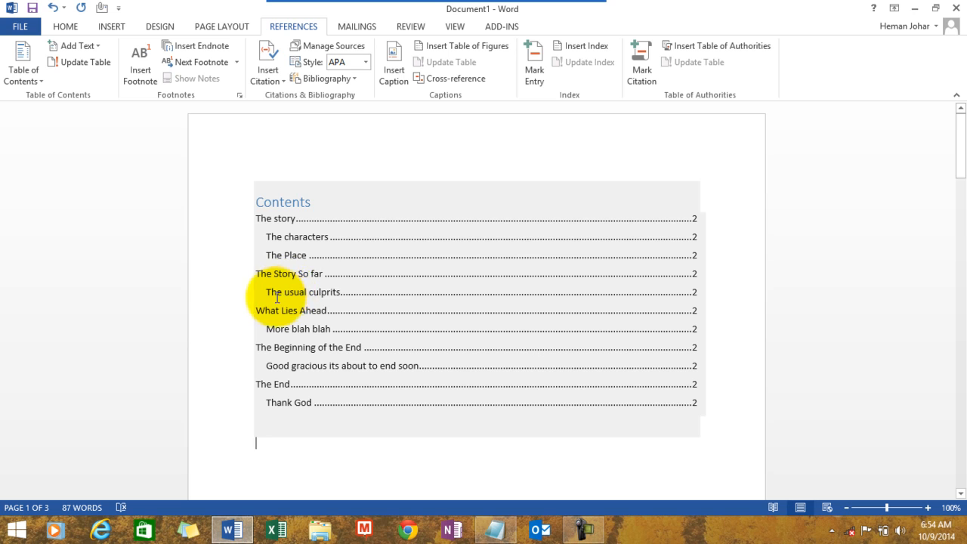
pyautogui.moveTo(303, 292)
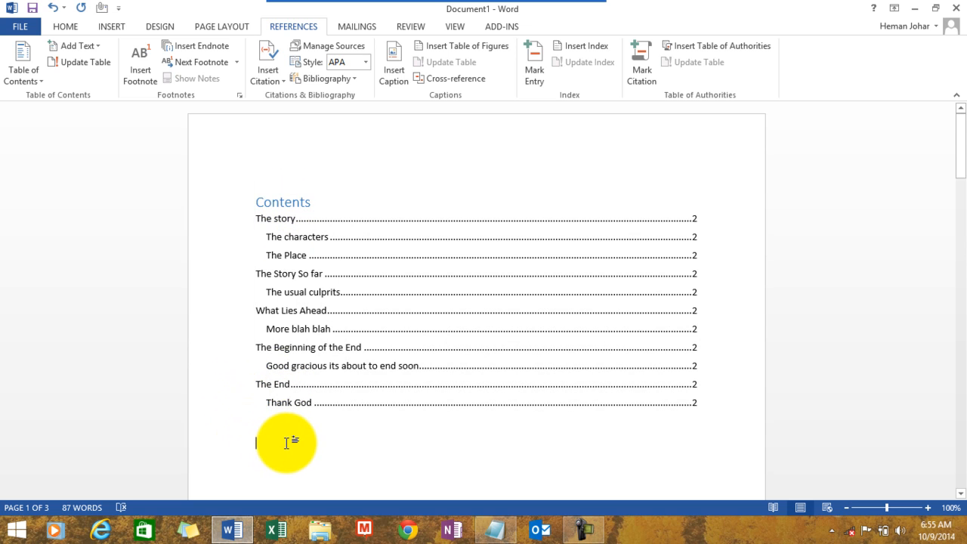
# Scroll through the document to page 3 and return to the Home ribbon.
pyautogui.scroll(-3)
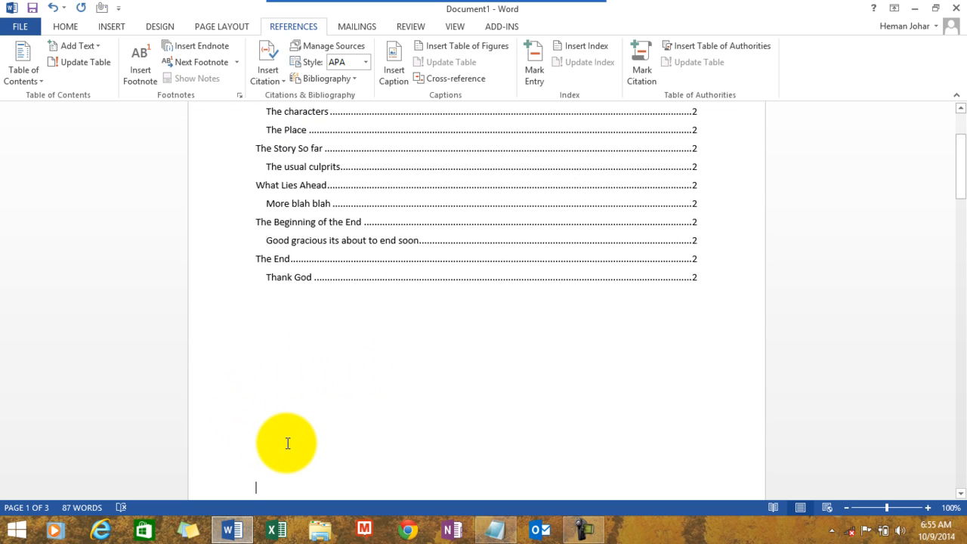
pyautogui.scroll(-3)
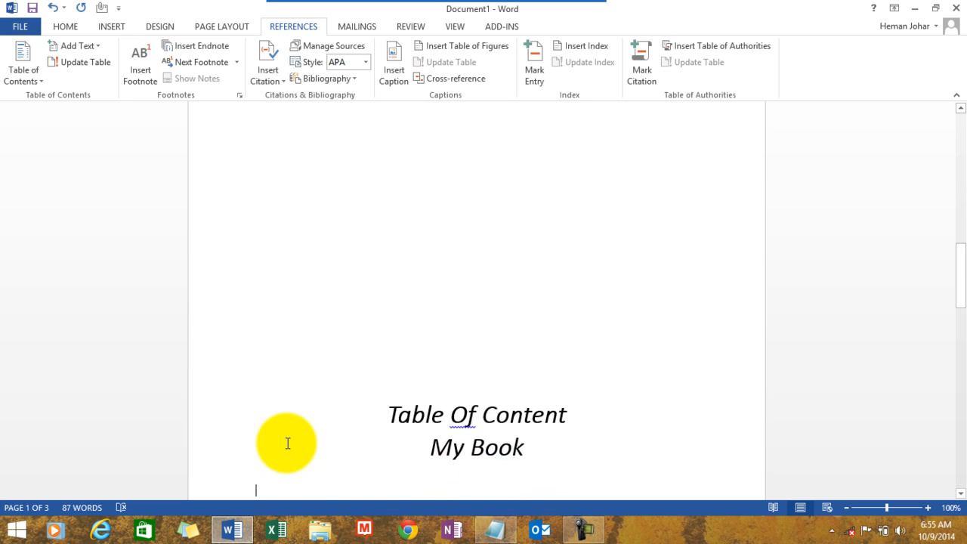
pyautogui.scroll(-3)
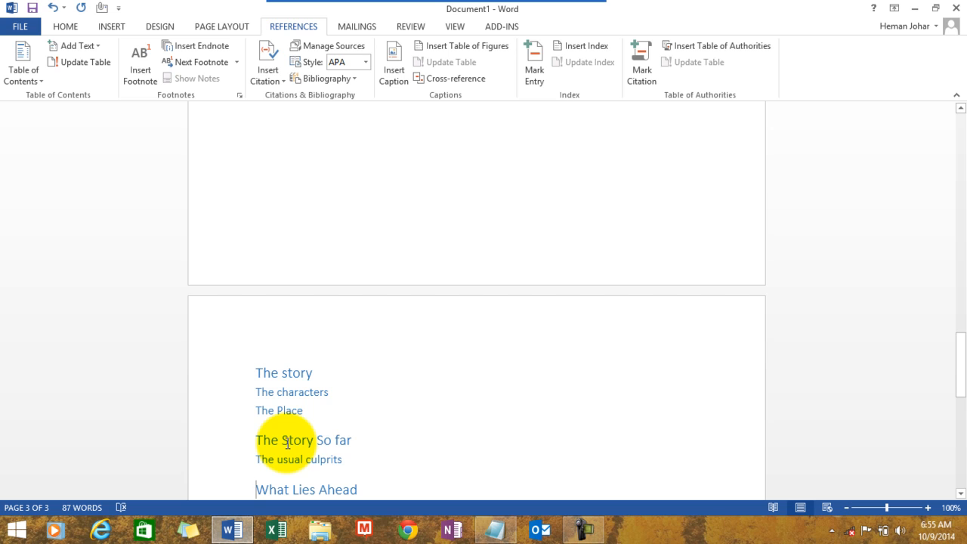
pyautogui.scroll(3)
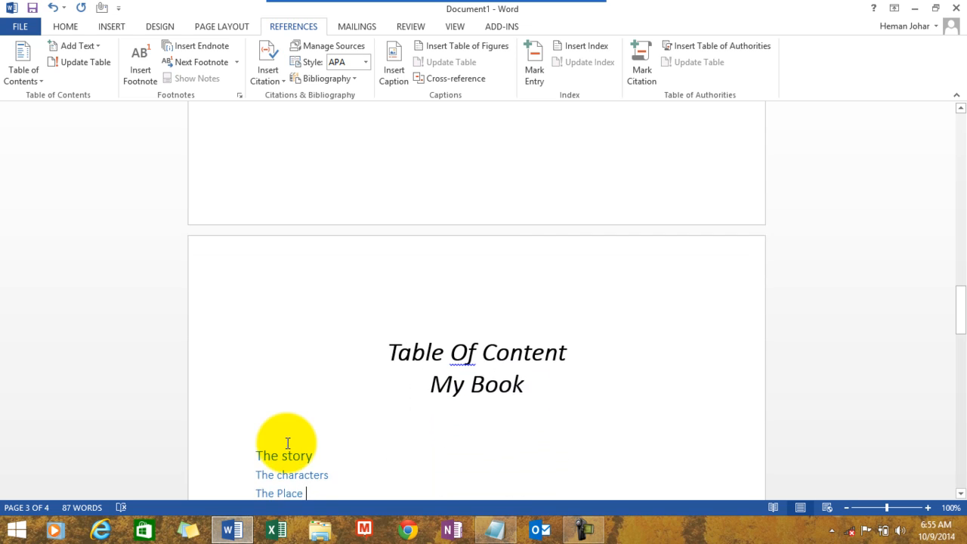
pyautogui.scroll(-3)
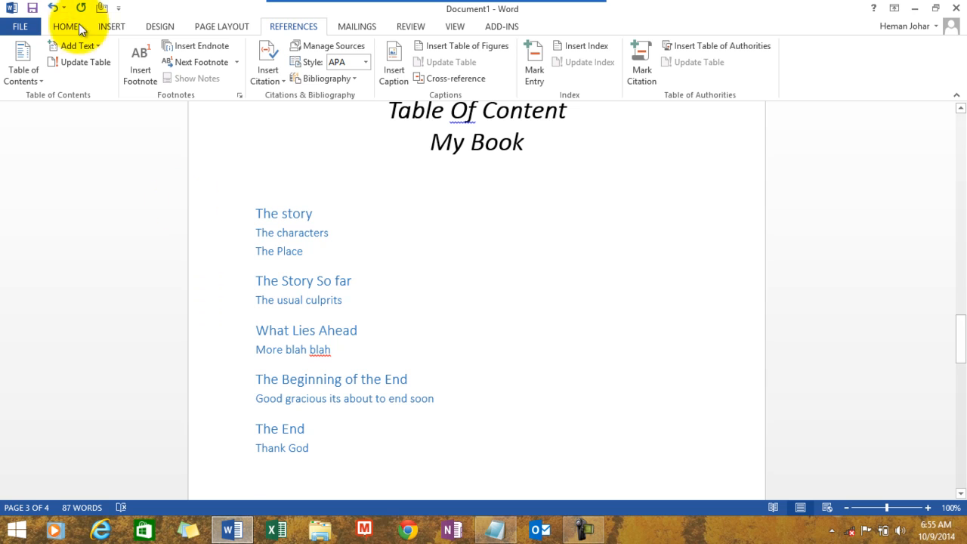
pyautogui.click(65, 26)
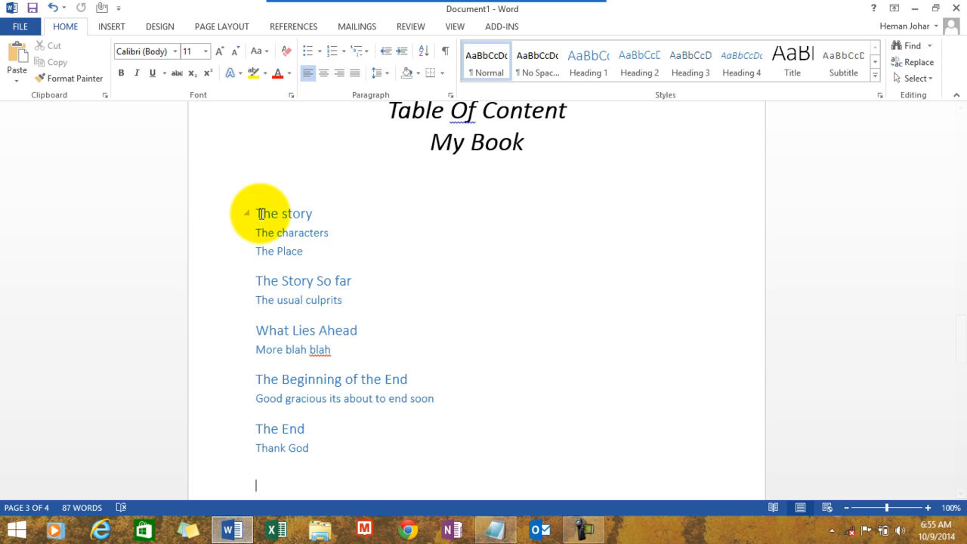
pyautogui.moveTo(588, 64)
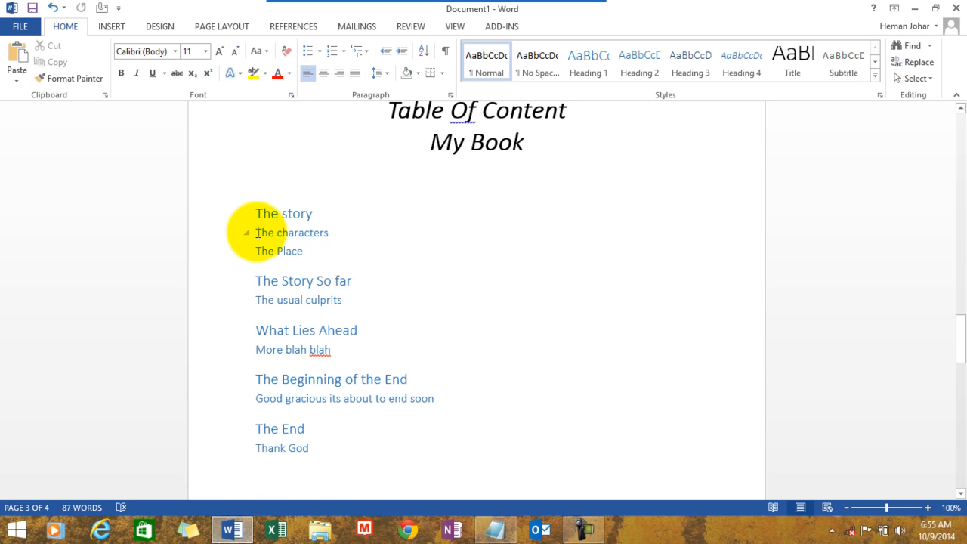
pyautogui.moveTo(638, 68)
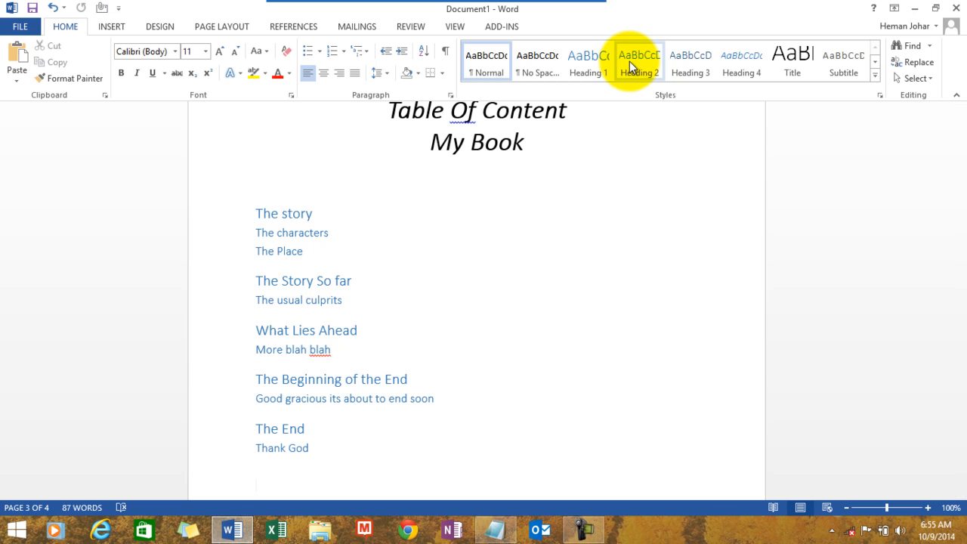
pyautogui.moveTo(333, 232)
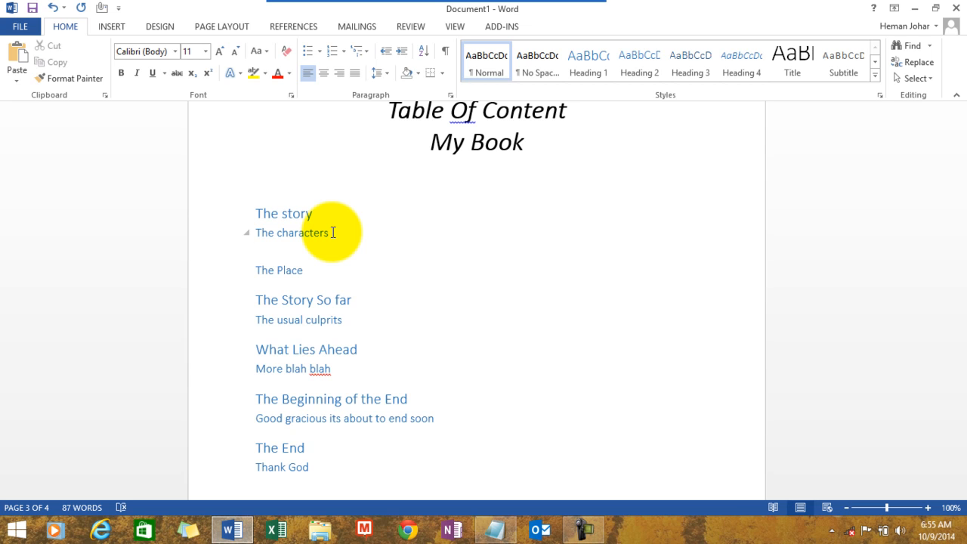
# Enter the character names John, Jack and Jill under The characters.
pyautogui.write('John')
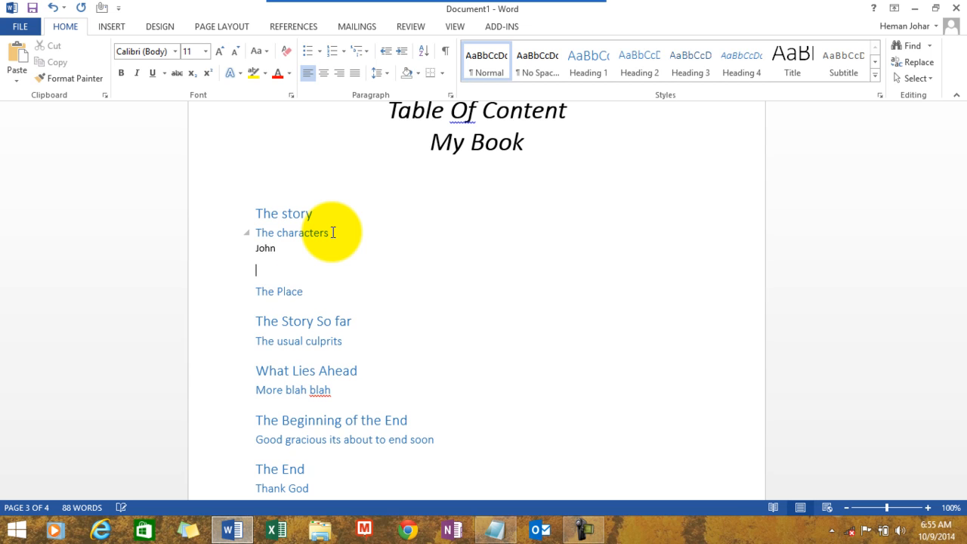
pyautogui.write('Jack')
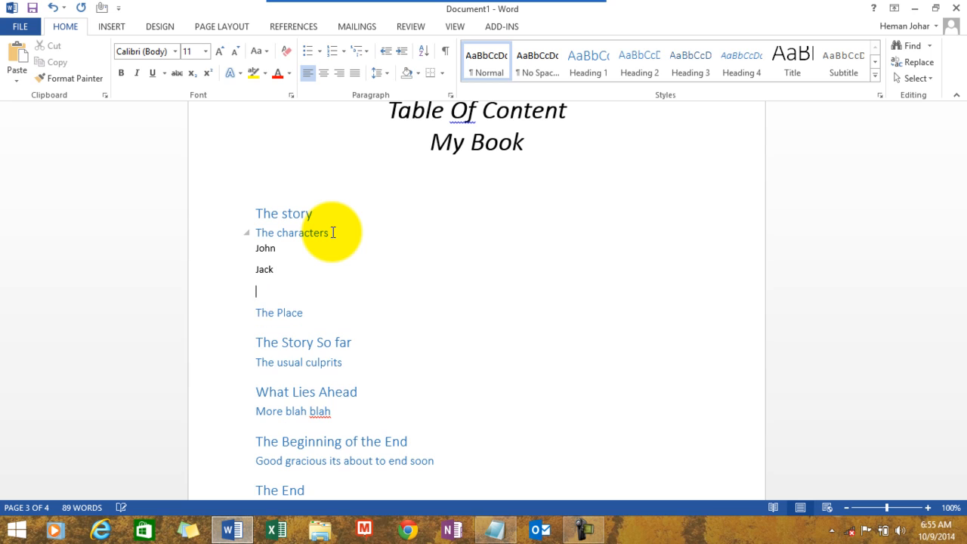
pyautogui.write('Jill')
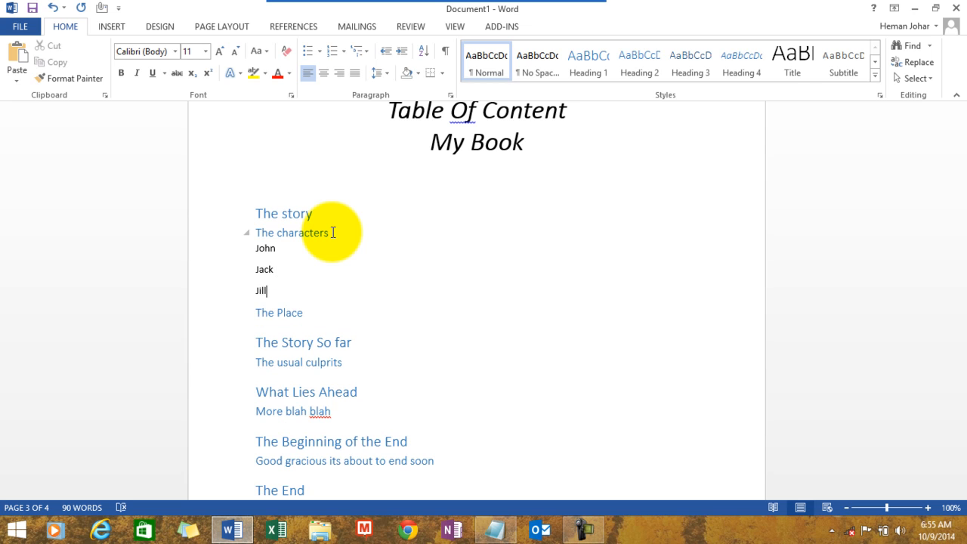
pyautogui.moveTo(252, 249)
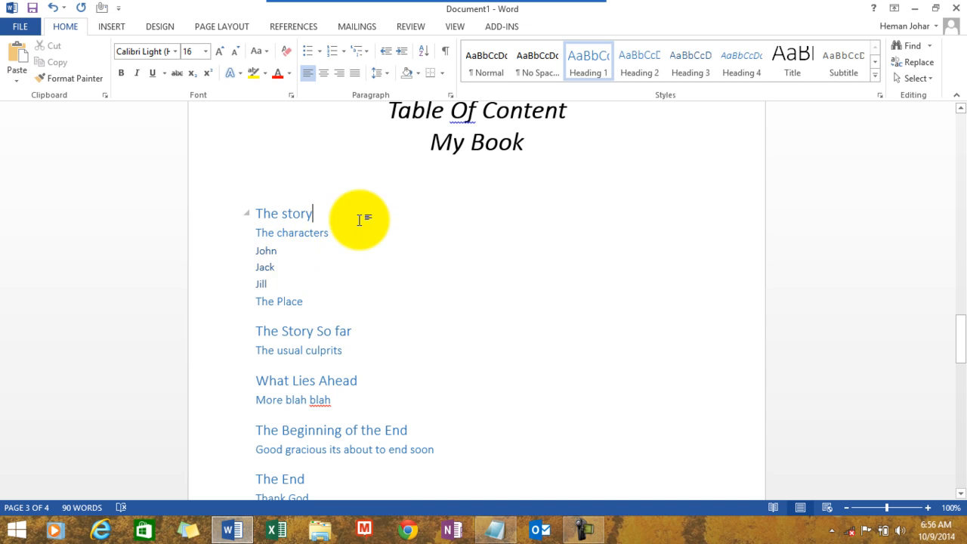
pyautogui.moveTo(298, 249)
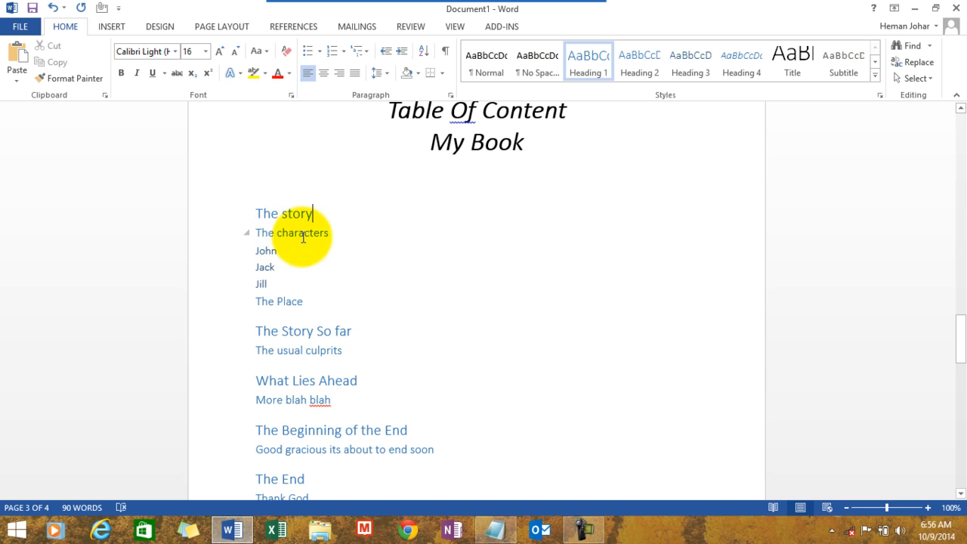
pyautogui.moveTo(299, 219)
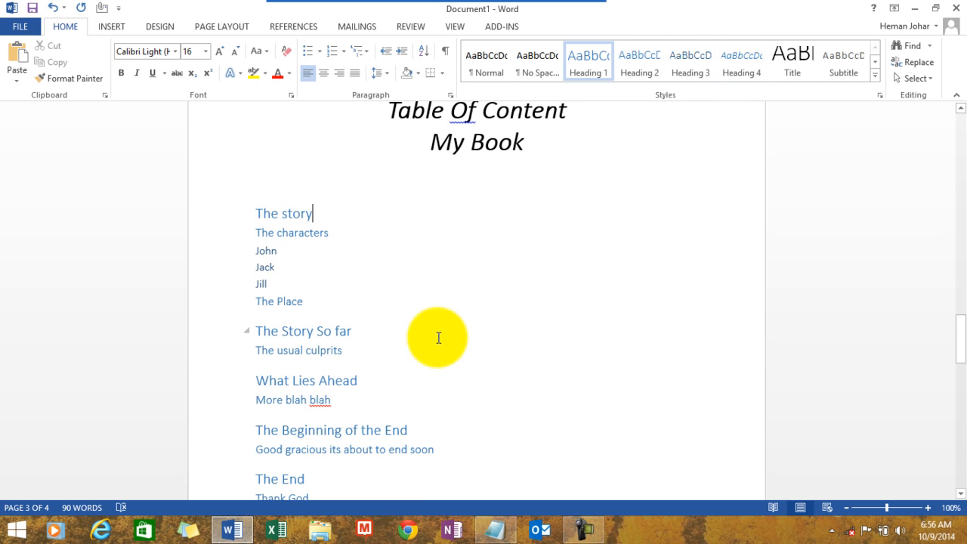
pyautogui.click(351, 331)
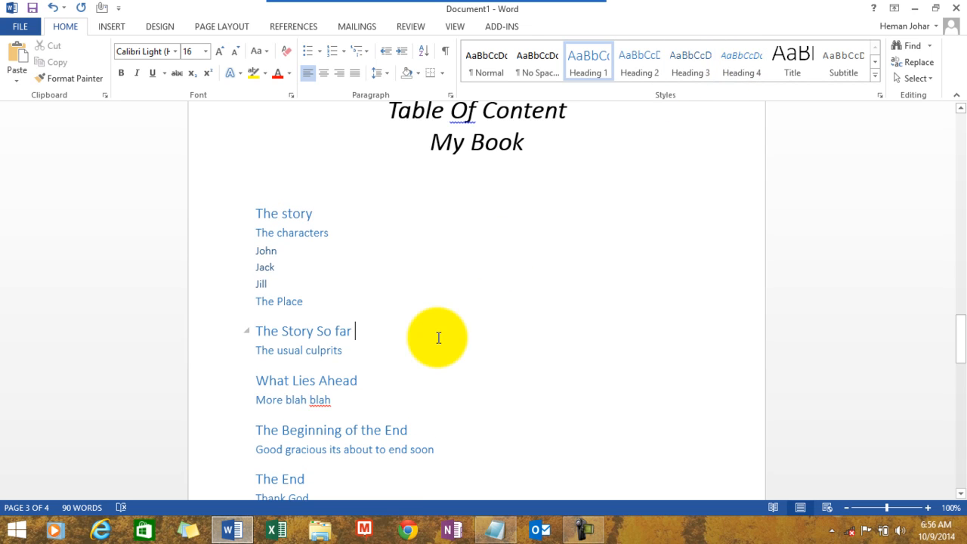
pyautogui.scroll(3)
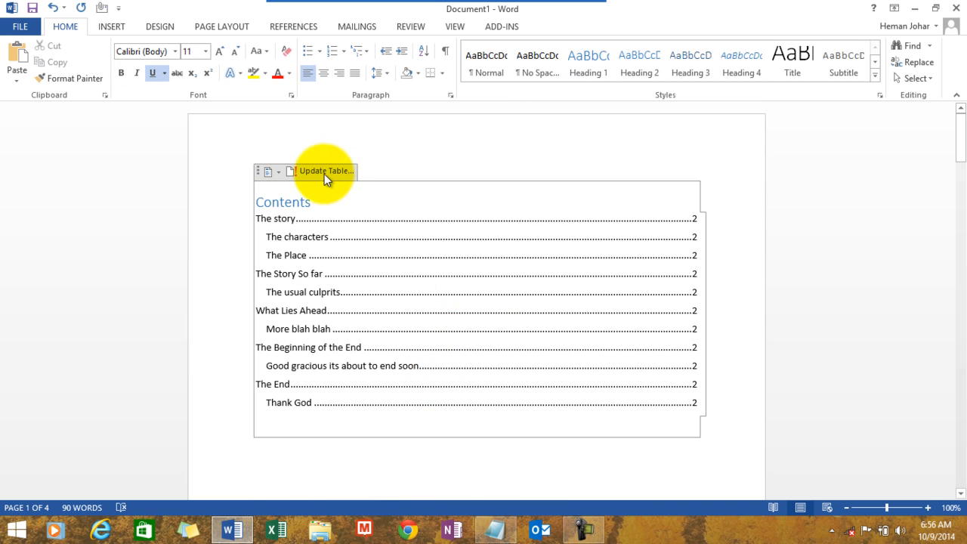
# Update the entire table of contents so it lists the new character entries.
pyautogui.click(324, 171)
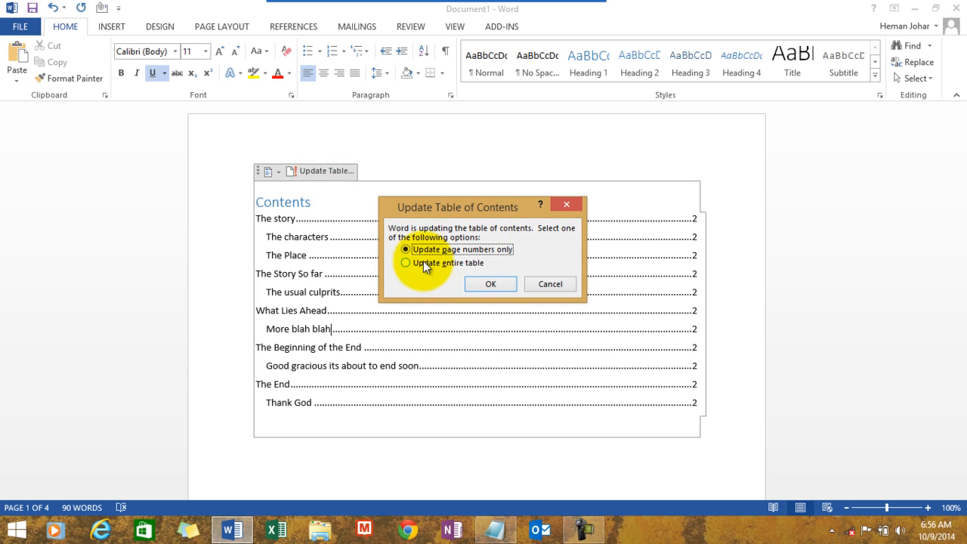
pyautogui.moveTo(485, 264)
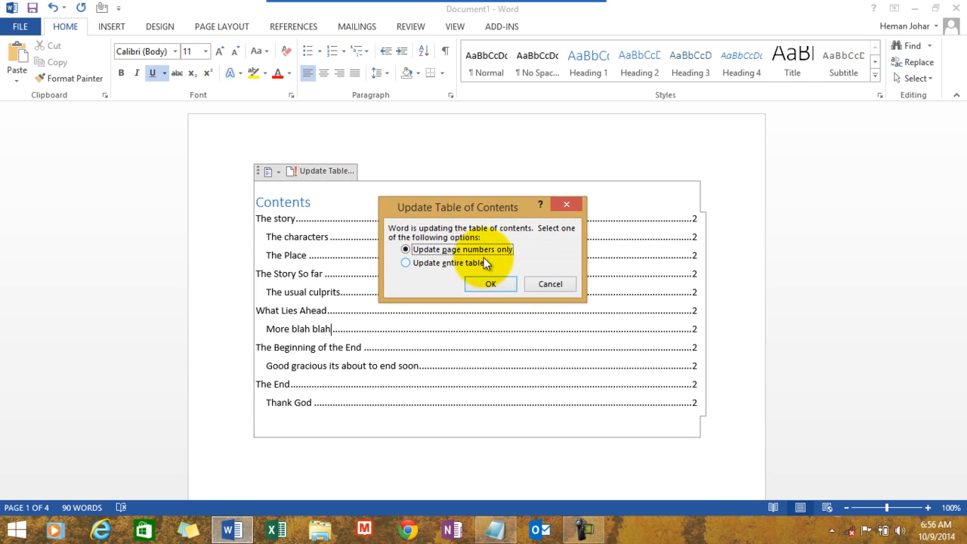
pyautogui.moveTo(413, 266)
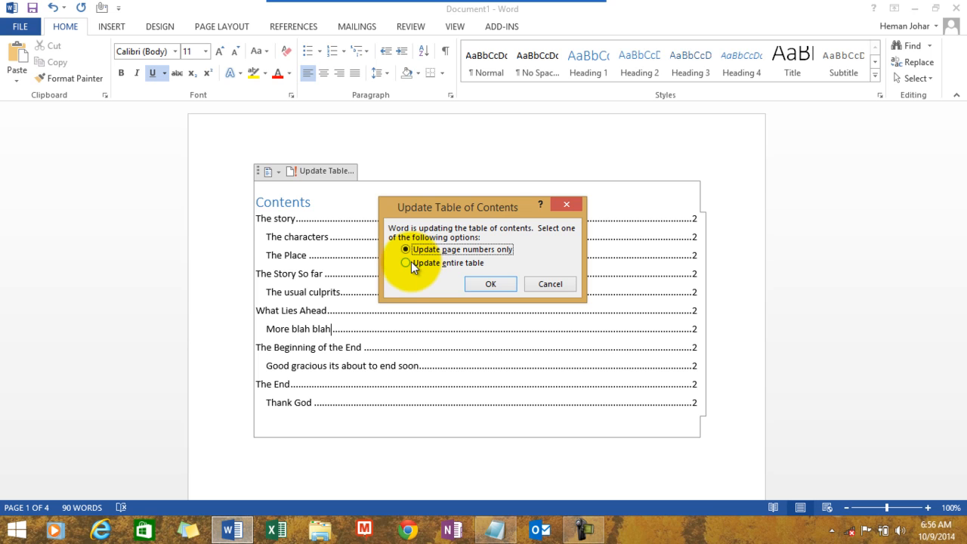
pyautogui.click(406, 263)
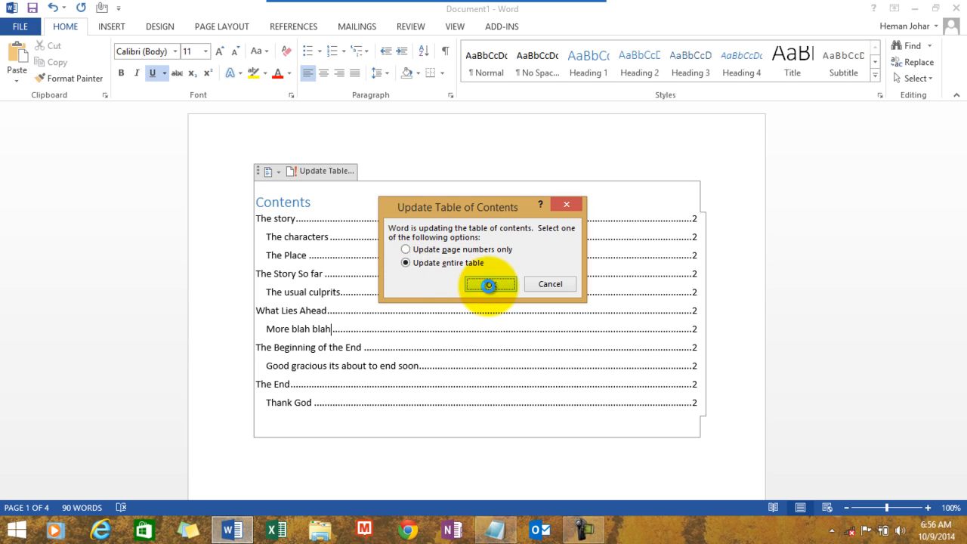
pyautogui.click(489, 284)
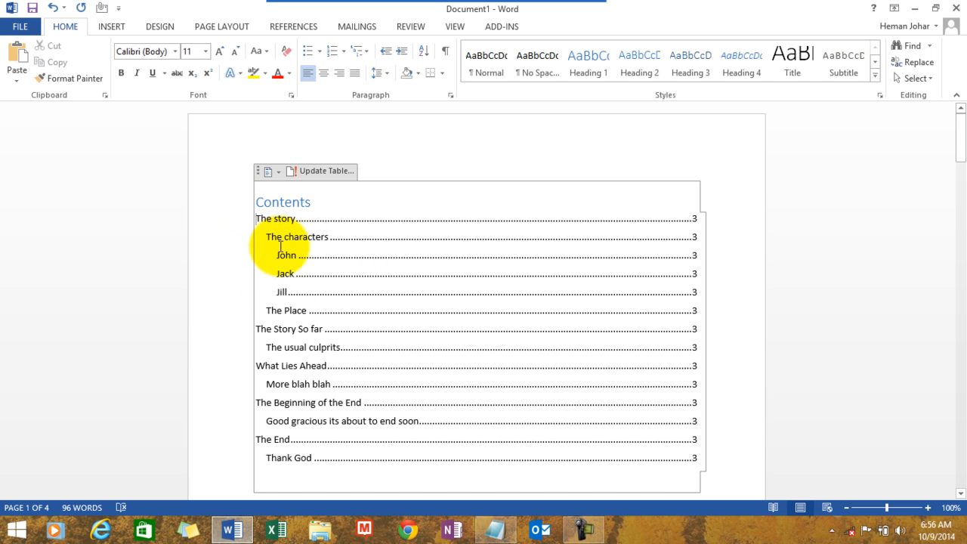
pyautogui.moveTo(313, 240)
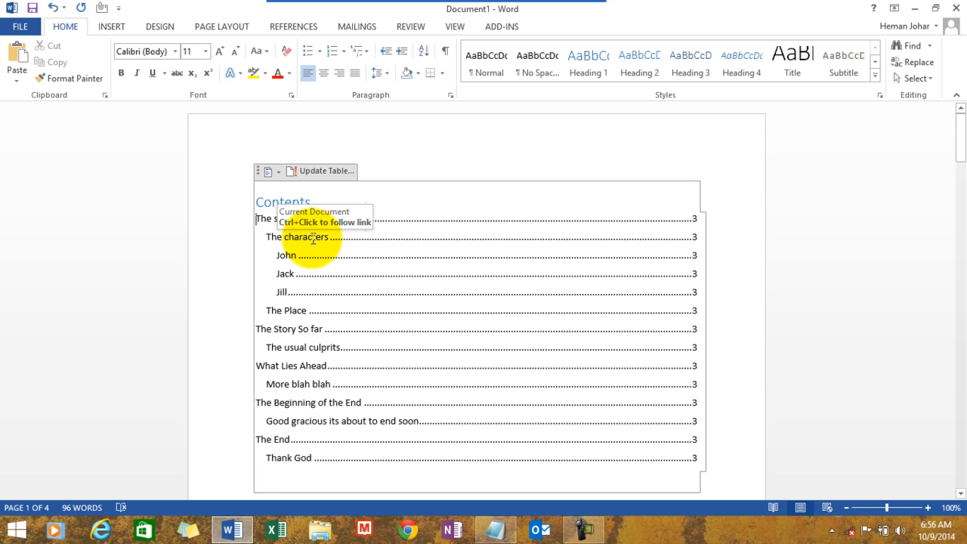
pyautogui.moveTo(301, 240)
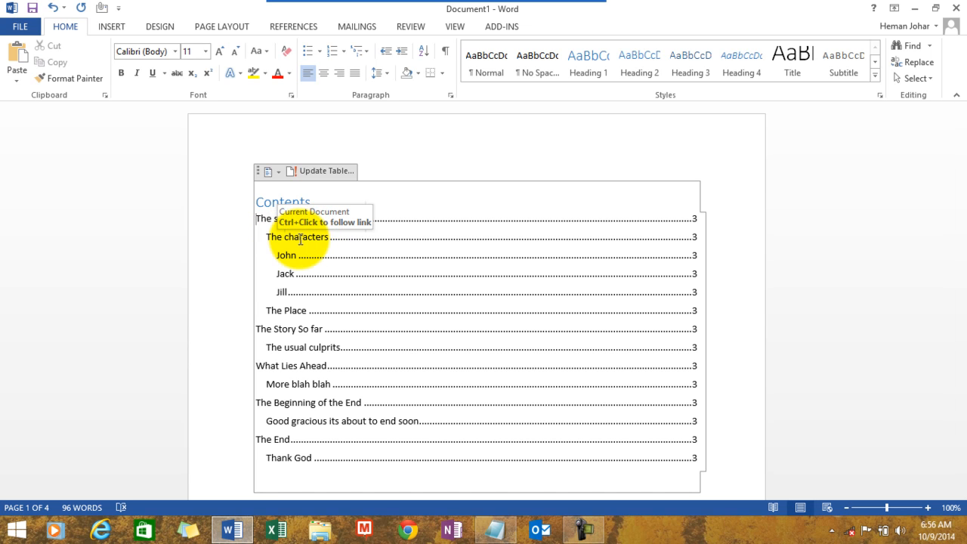
pyautogui.moveTo(439, 195)
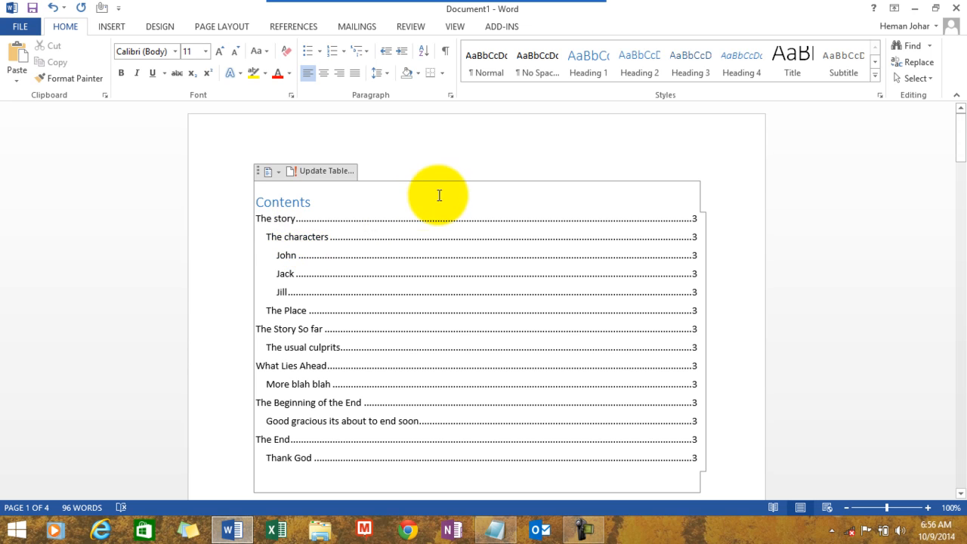
pyautogui.moveTo(289, 222)
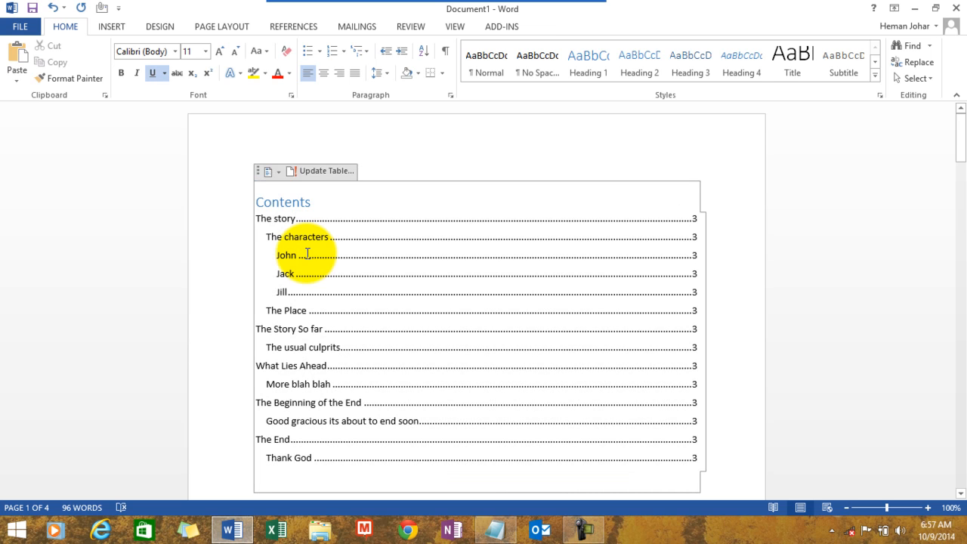
pyautogui.click(269, 171)
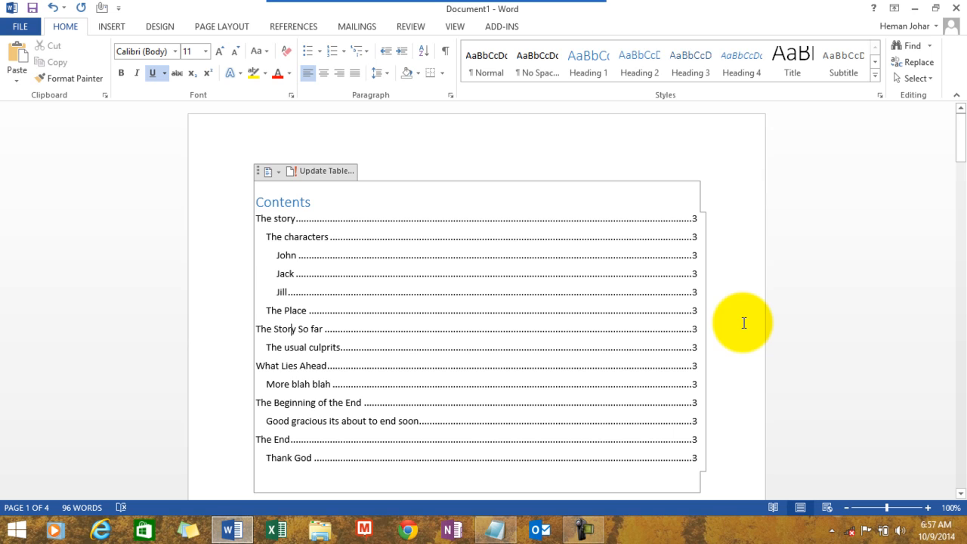
# Return to page 3 and check John's heading level.
pyautogui.scroll(-3)
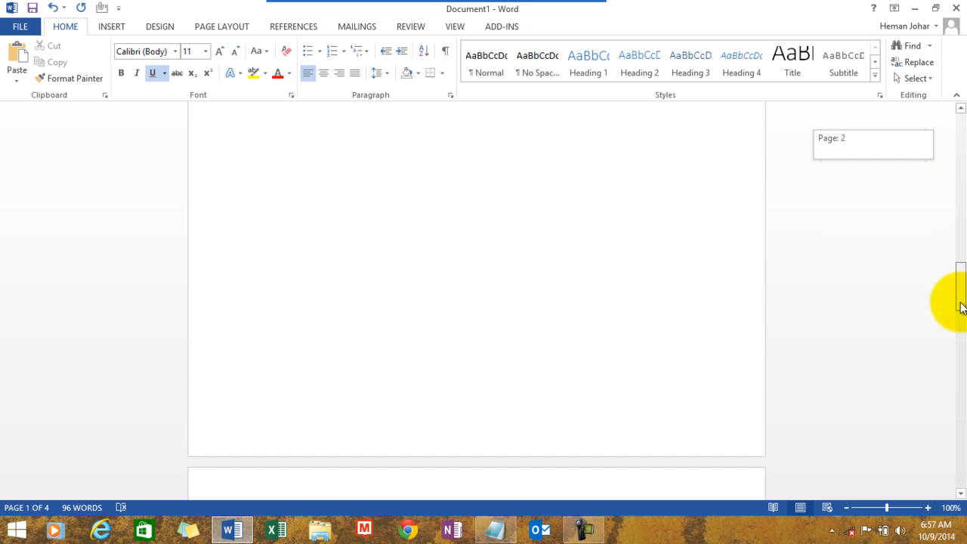
pyautogui.scroll(3)
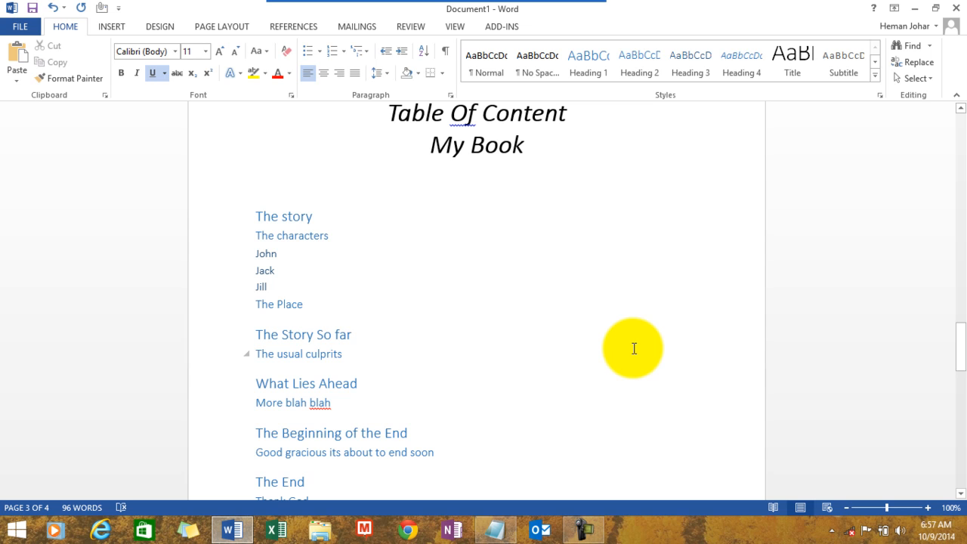
pyautogui.click(266, 287)
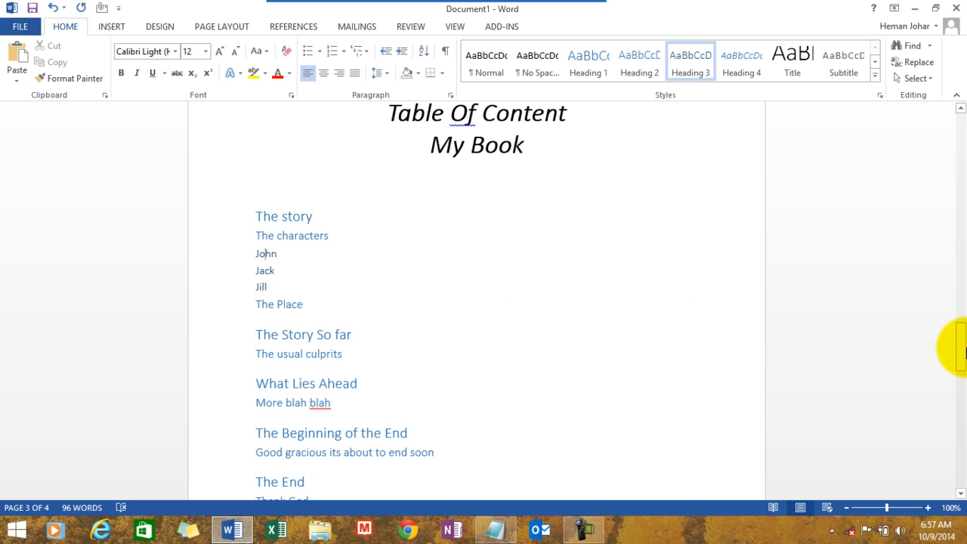
pyautogui.scroll(3)
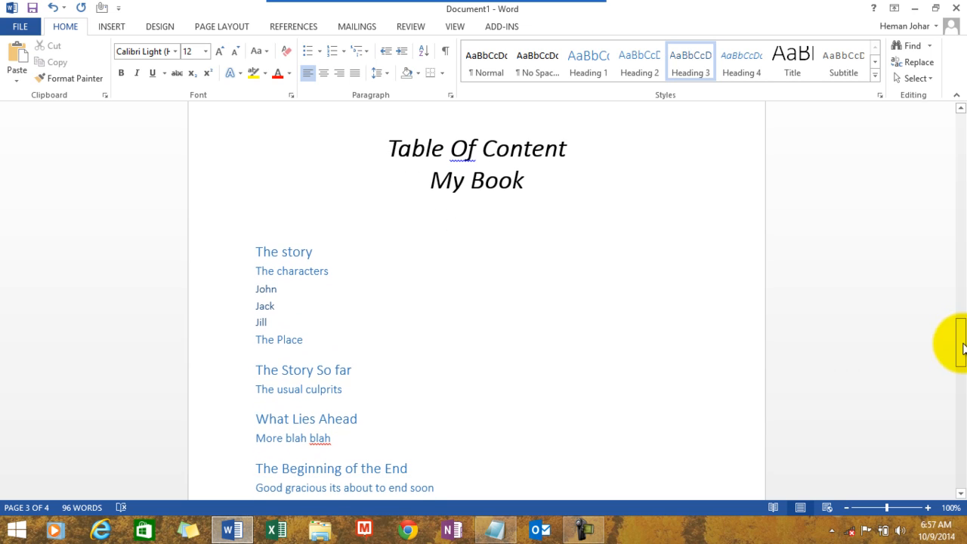
pyautogui.moveTo(607, 336)
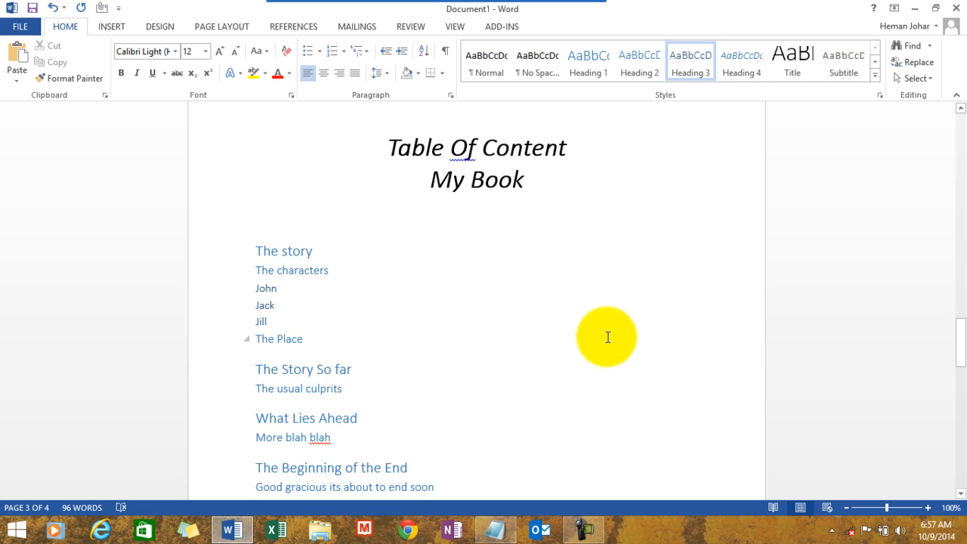